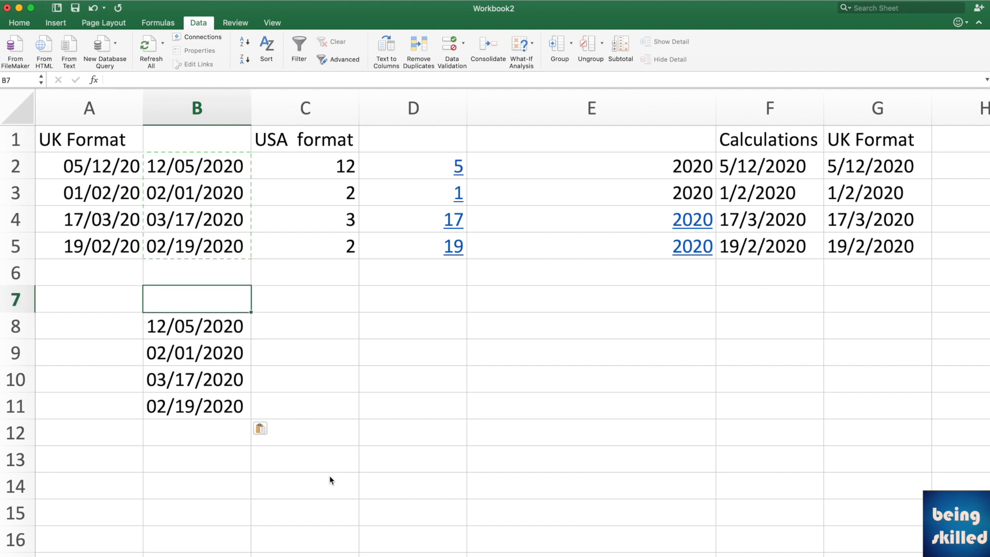
# Enter the headings USA in B7 and UK in C7, then begin a CONCATENATE formula in C8
pyautogui.write('USA')
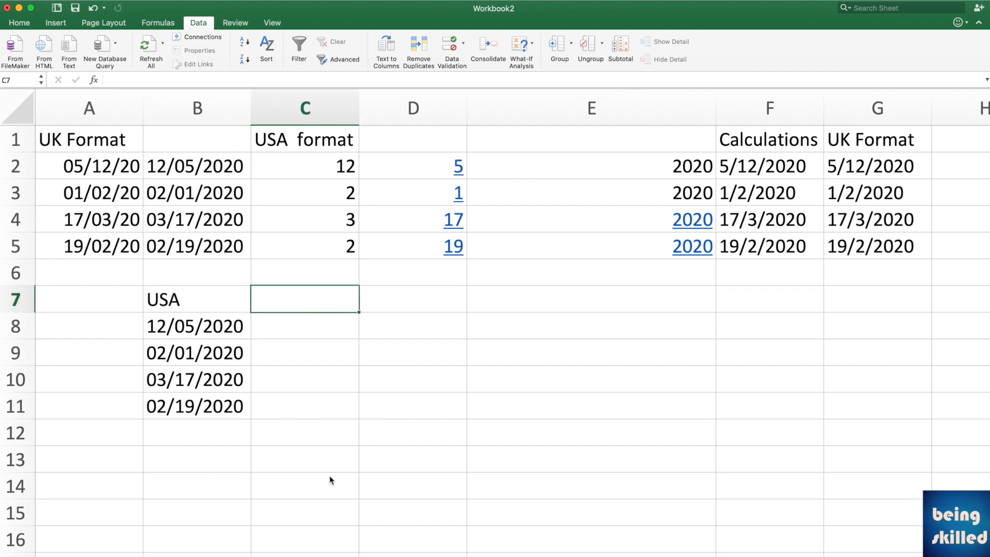
pyautogui.write('UK')
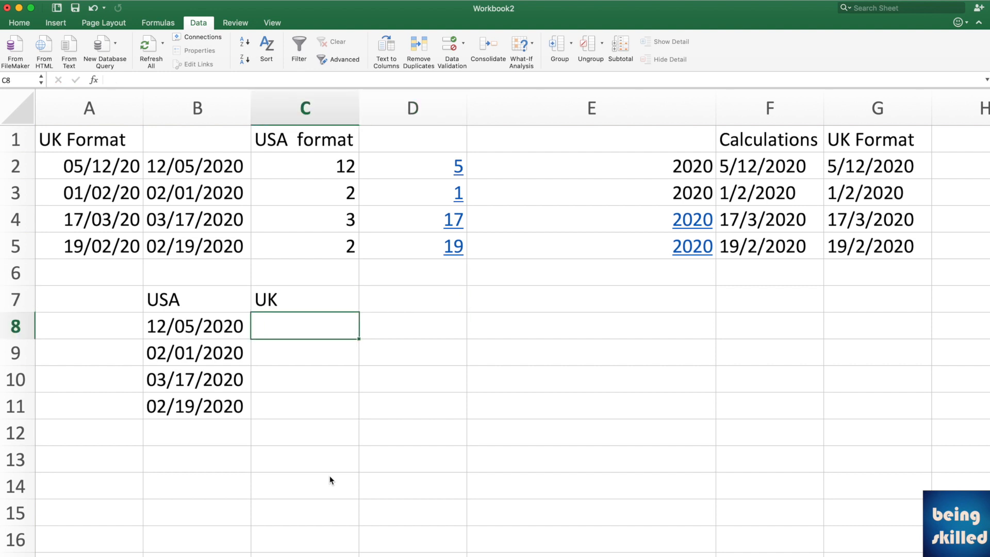
pyautogui.write('=con')
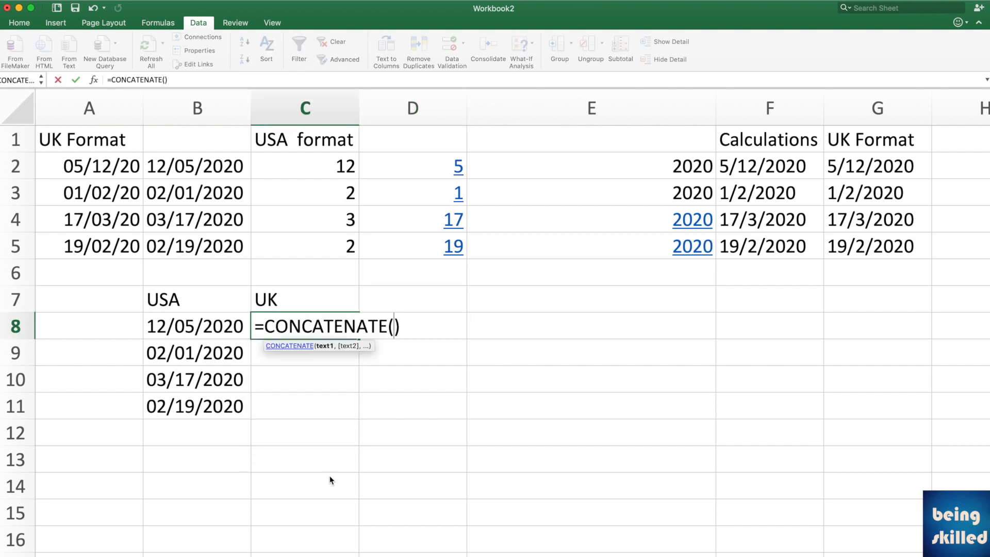
# Build =CONCATENATE(LEFT(B8,2)) in C8, then reopen it and start wrapping MID around the LEFT part
pyautogui.write('l')
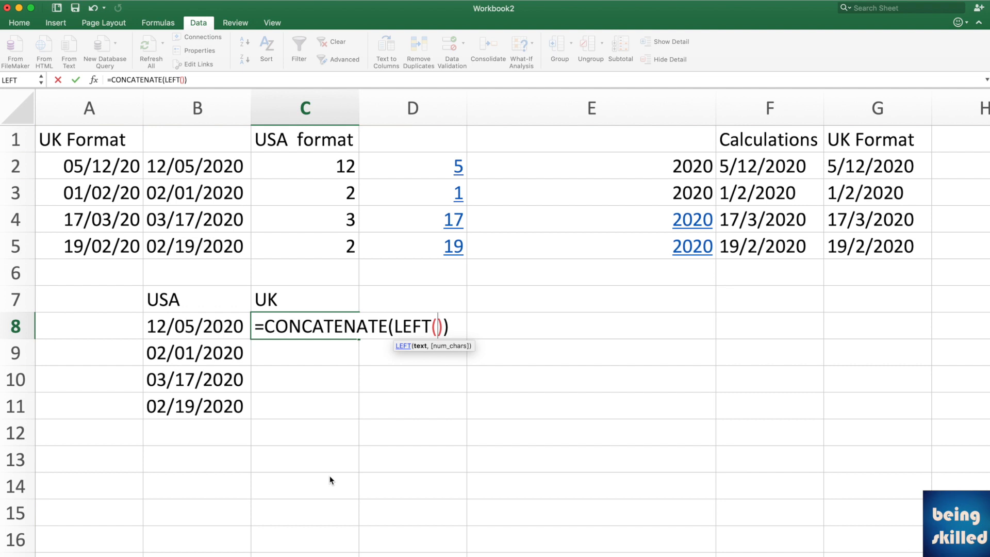
pyautogui.click(195, 326)
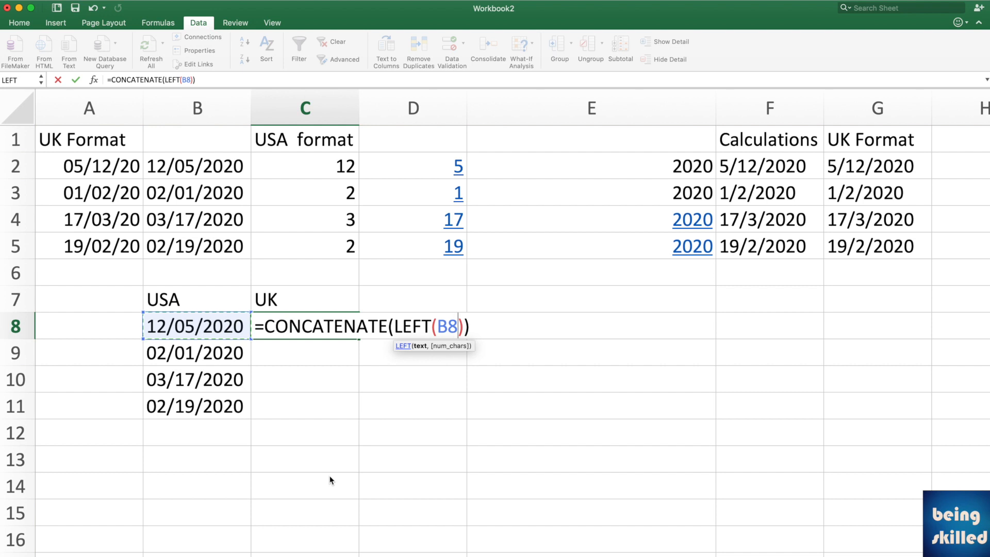
pyautogui.write(',2')
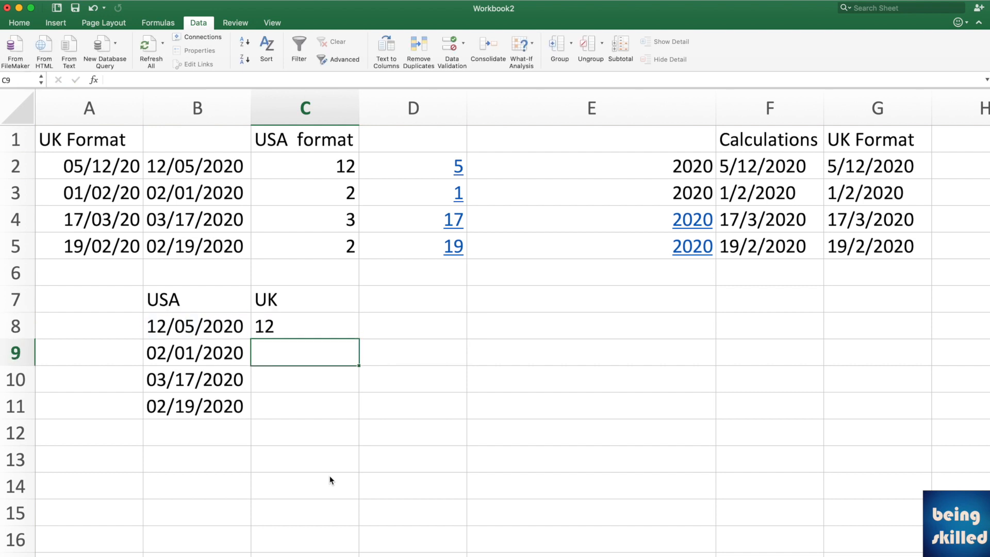
pyautogui.click(304, 326)
pyautogui.write('=CONCATENATE(LEFT(B8,2')
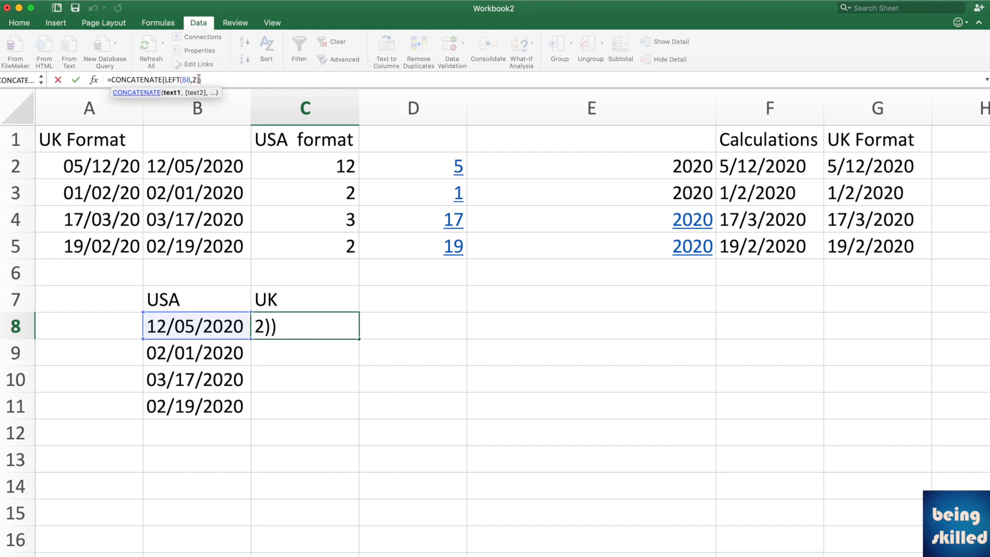
pyautogui.write(')')
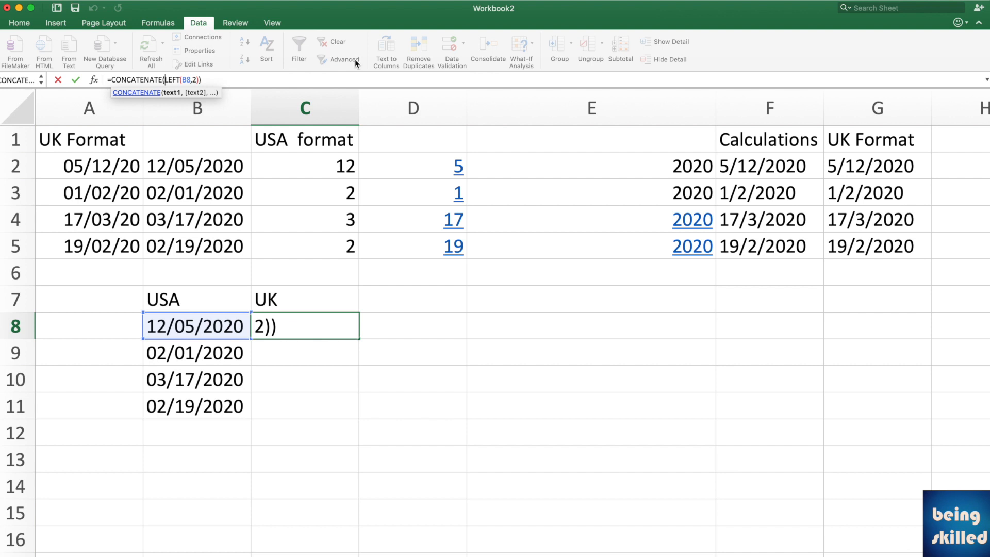
pyautogui.moveTo(344, 60)
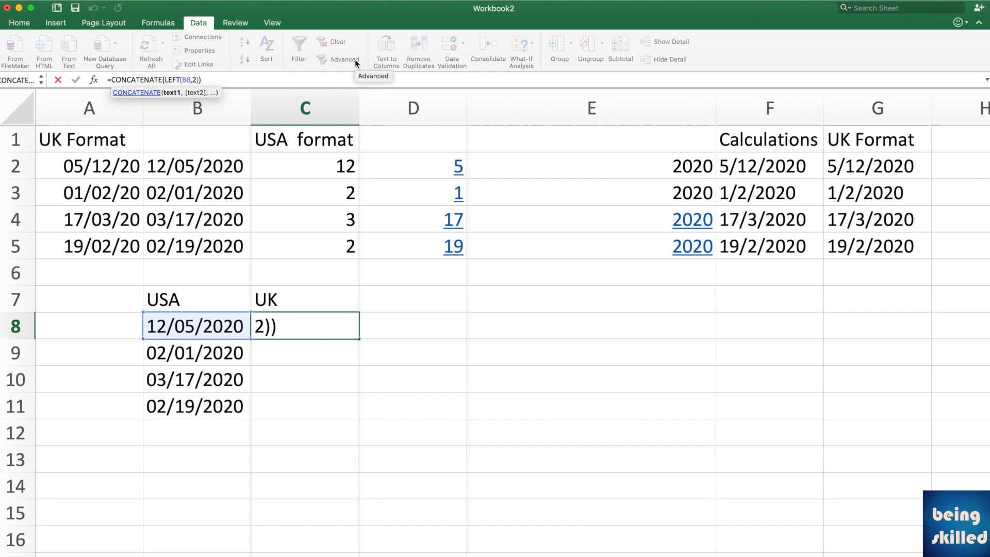
pyautogui.write('mid(')
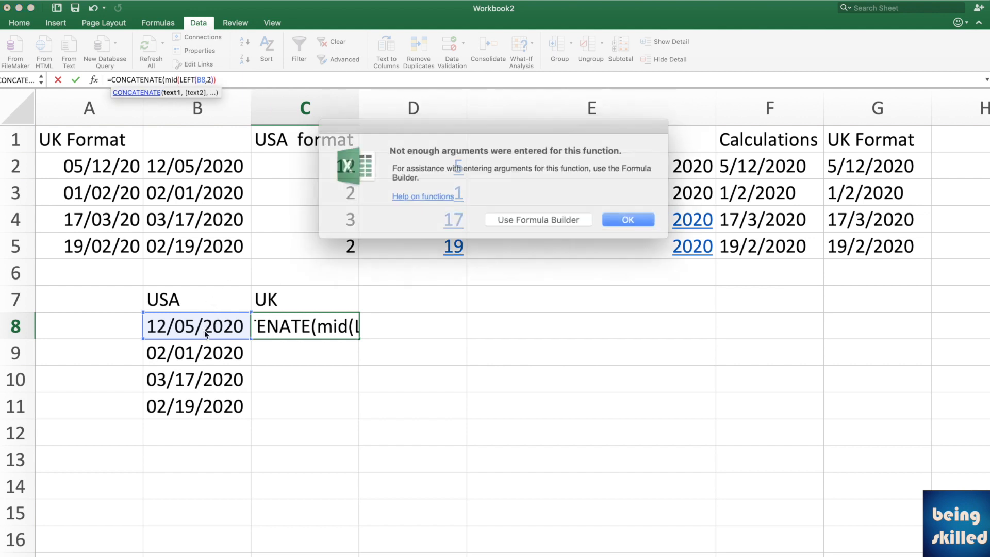
# Dismiss Excel's 'Not enough arguments' warning and return to editing the C8 formula
pyautogui.click(626, 218)
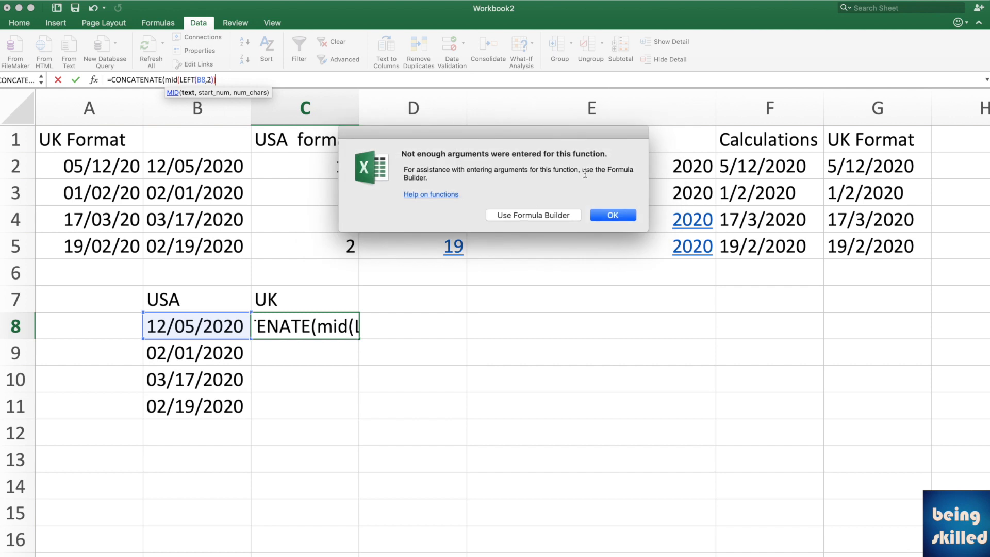
pyautogui.click(612, 215)
pyautogui.write(')')
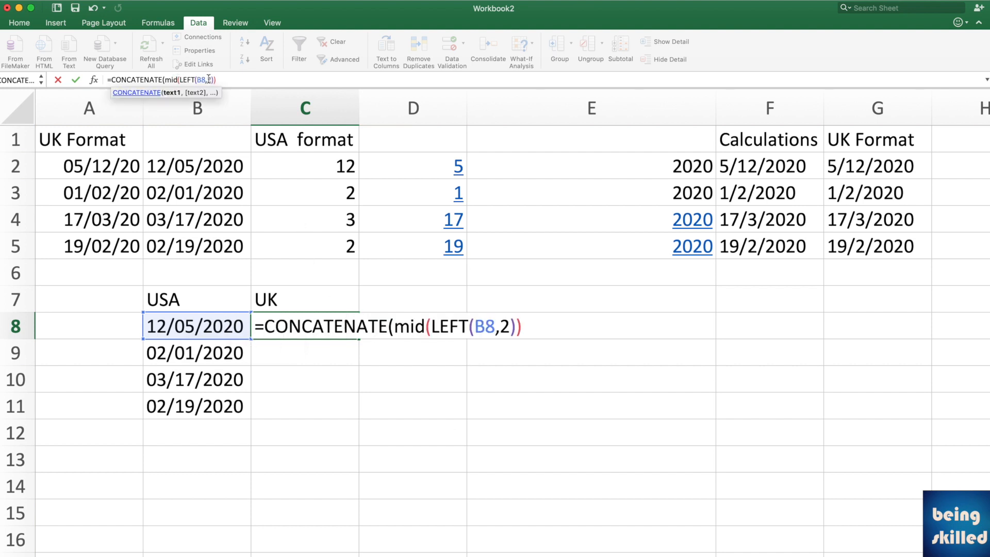
# Add MID(B8,4,3) to the C8 CONCATENATE formula and commit it, leaving C8 at #VALUE!
pyautogui.write('()(')
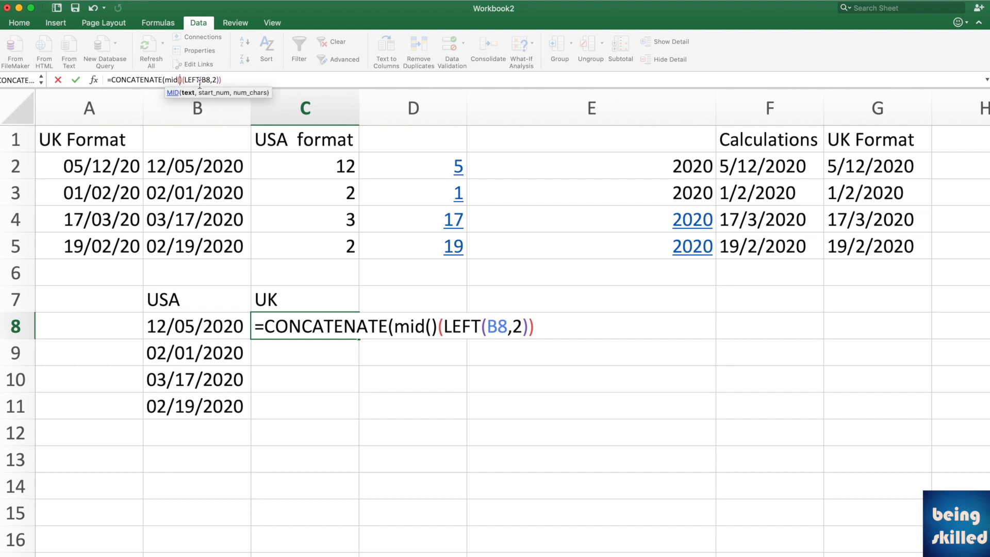
pyautogui.click(195, 326)
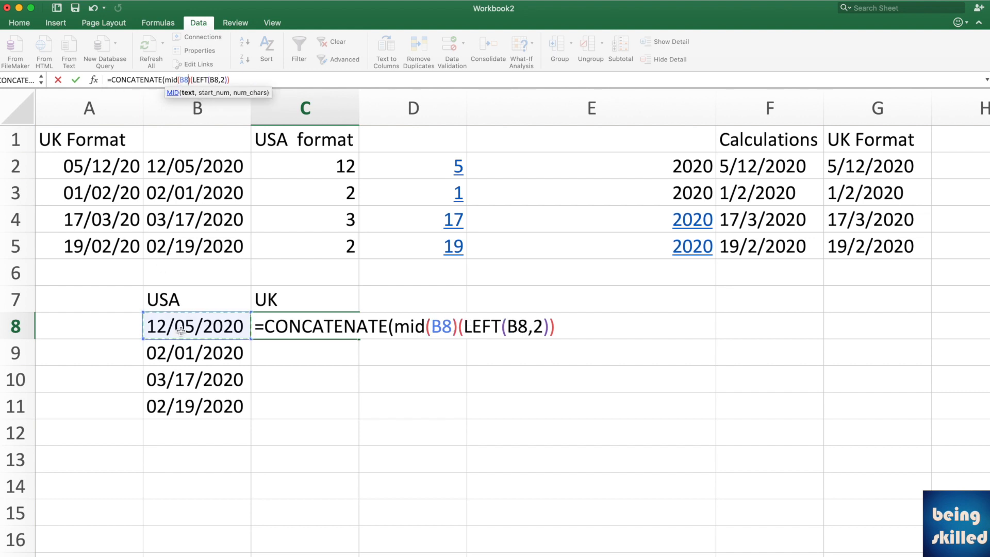
pyautogui.write(',')
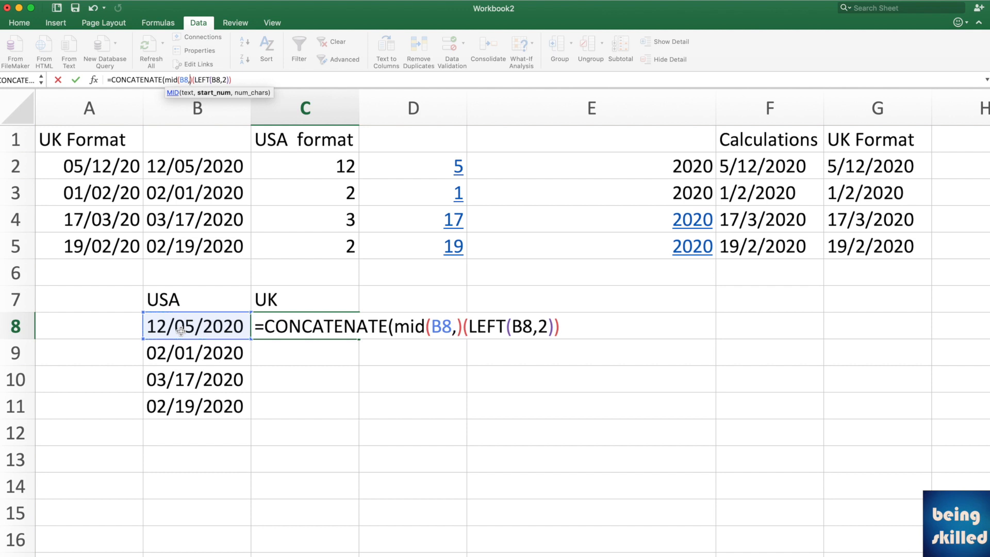
pyautogui.write('4,')
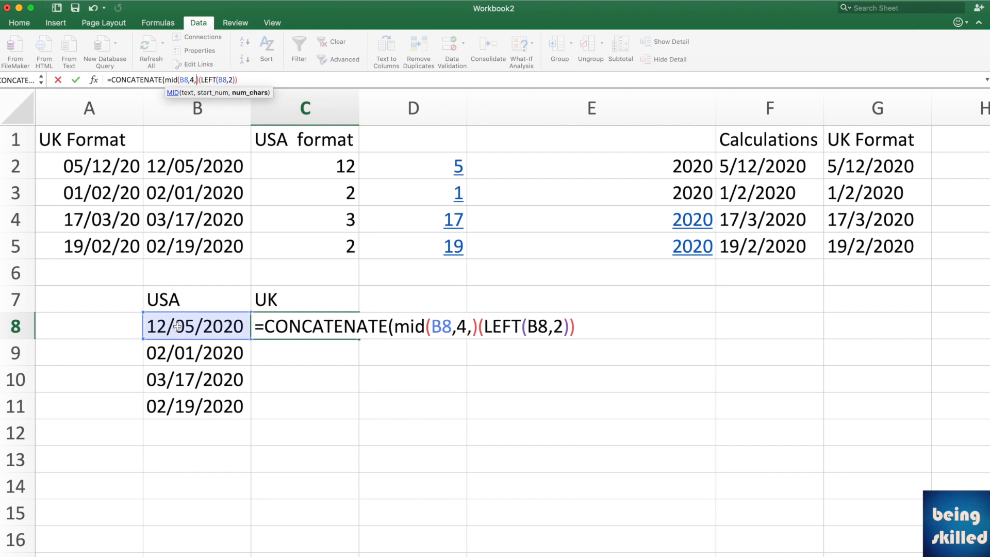
pyautogui.write('3')
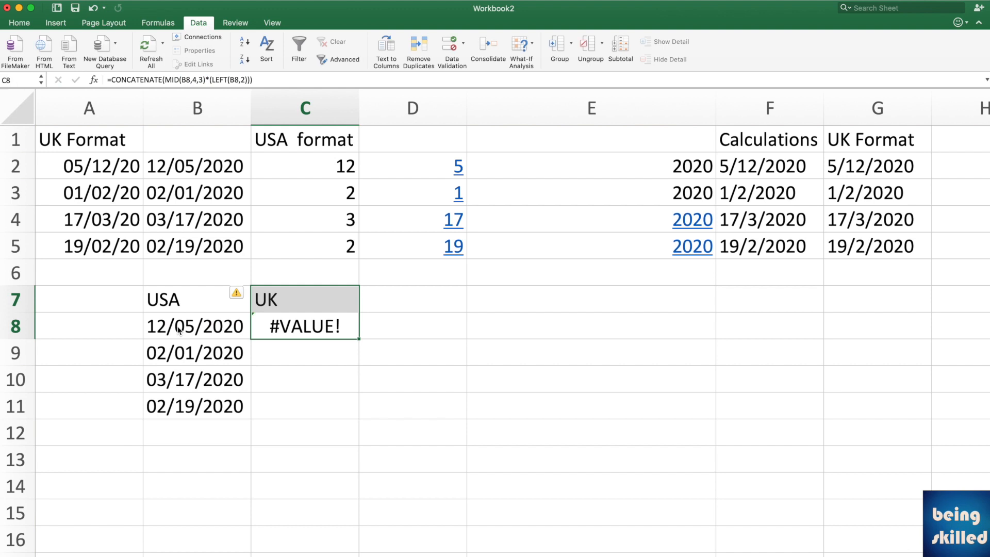
# Reopen the C8 formula and append right(B8,4 to take the last four characters of the USA date
pyautogui.click(196, 108)
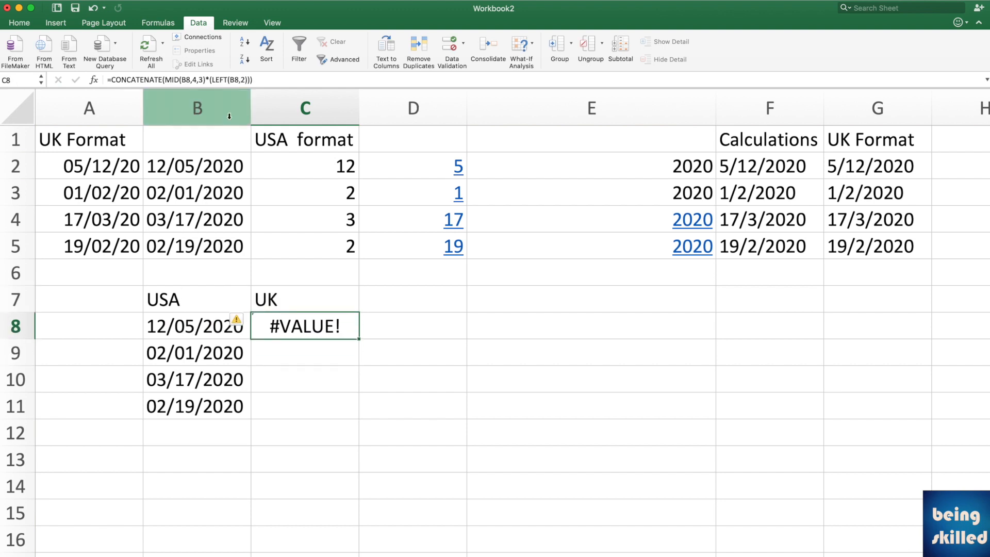
pyautogui.doubleClick(306, 326)
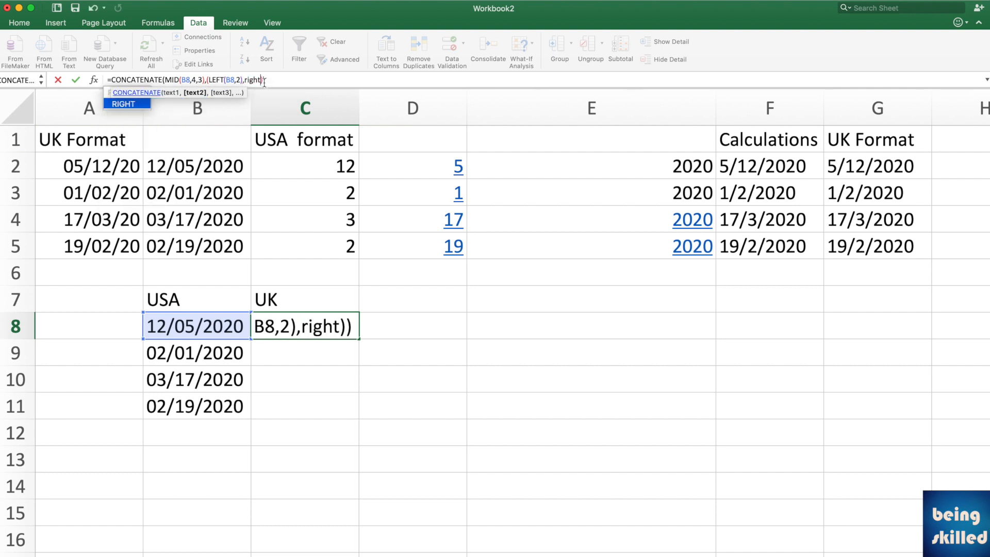
pyautogui.write('()')
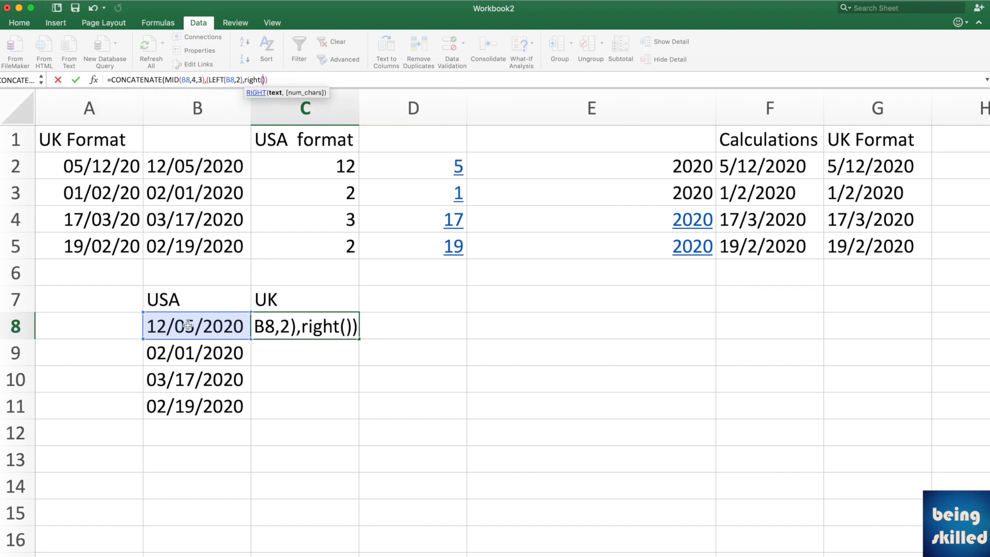
pyautogui.write('B8,')
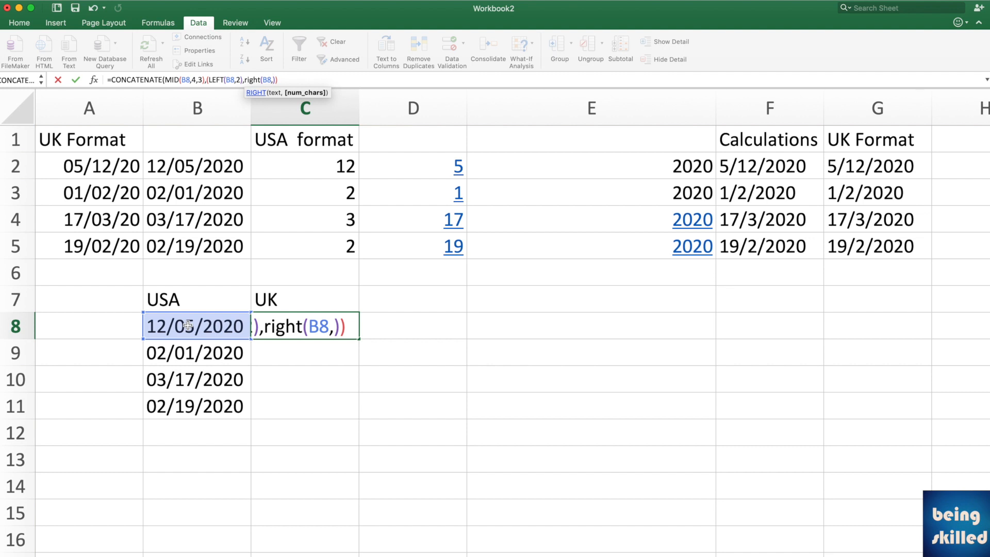
pyautogui.write('4')
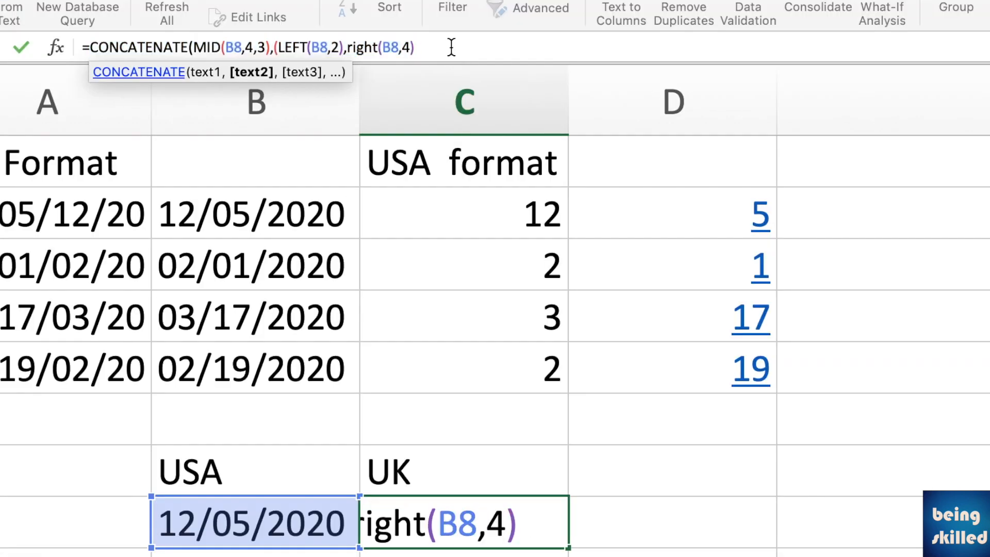
# Fix the brackets so the formula reads CONCATENATE(MID(B8,4,3),LEFT(B8,2),RIGHT(B8,4))
pyautogui.write(')')
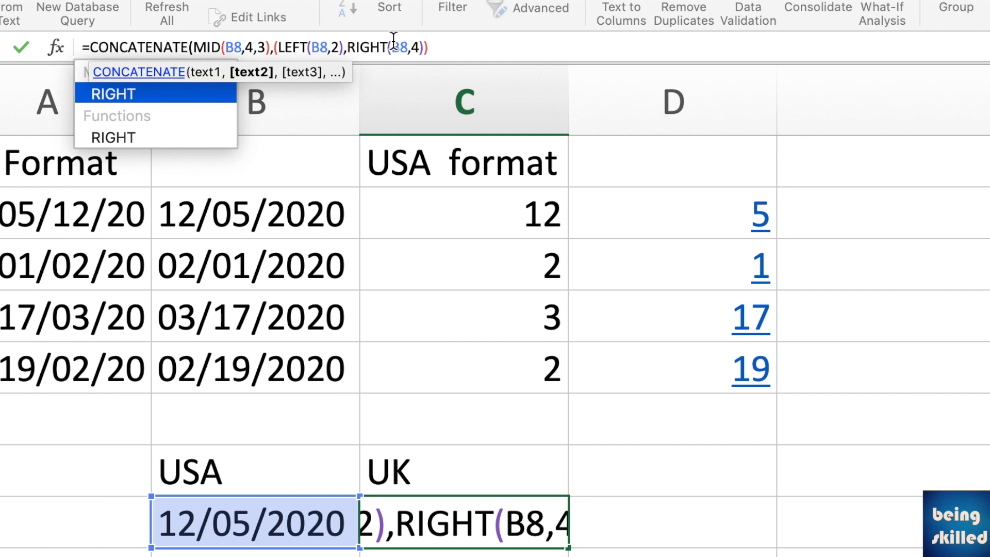
pyautogui.press('enter')
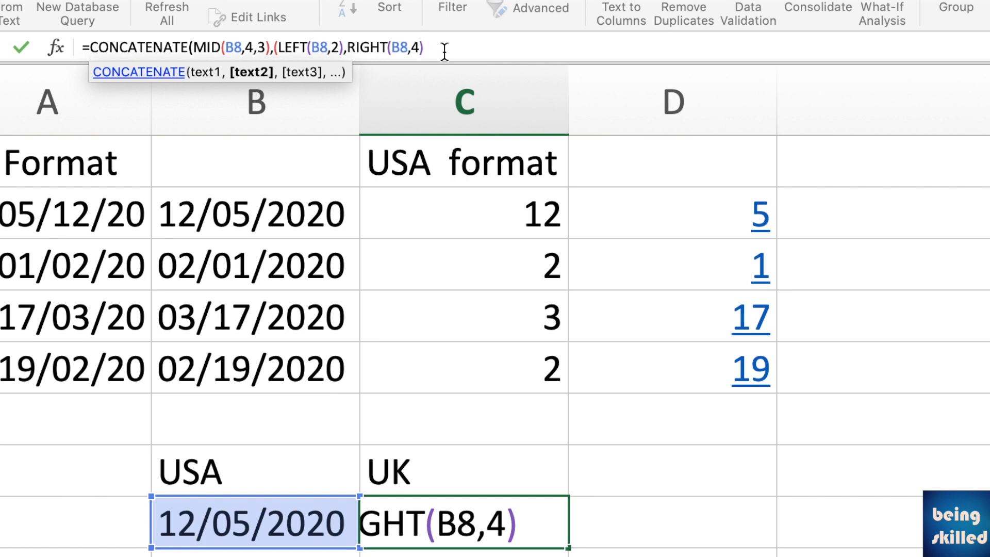
pyautogui.press('backspace')
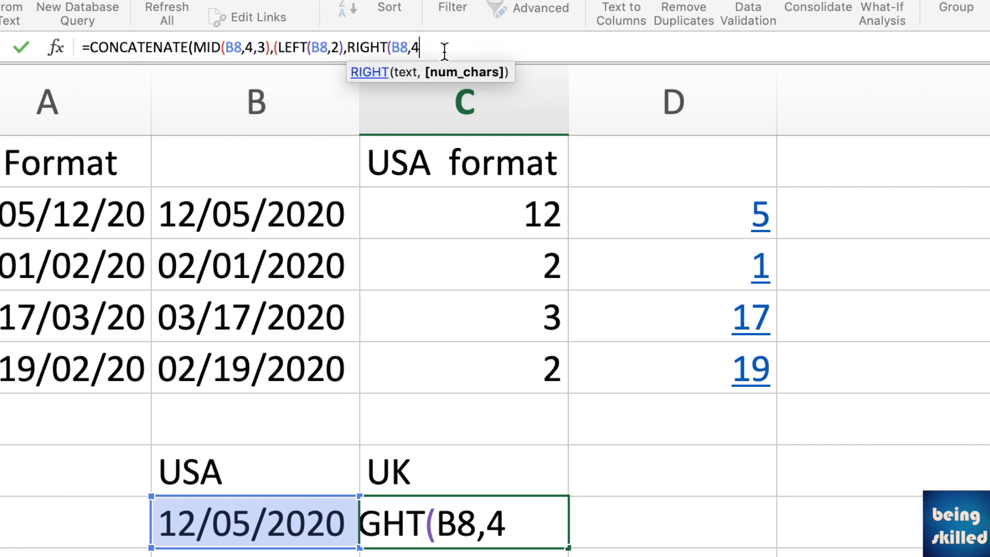
pyautogui.write('))')
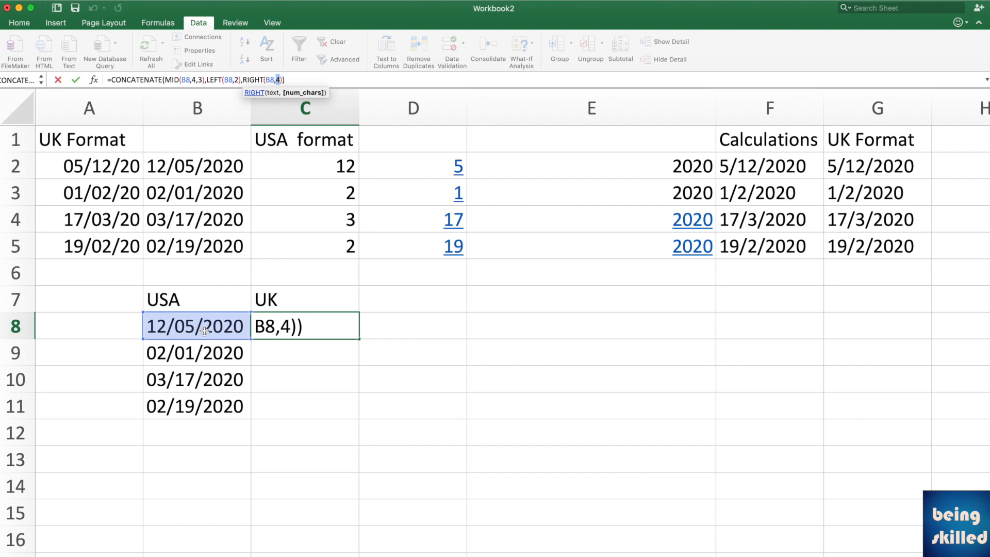
# Set the RIGHT count to 5 and fill C8 down to C11, giving UK dates 05/12/2020 through 19/02/2020
pyautogui.write('5')
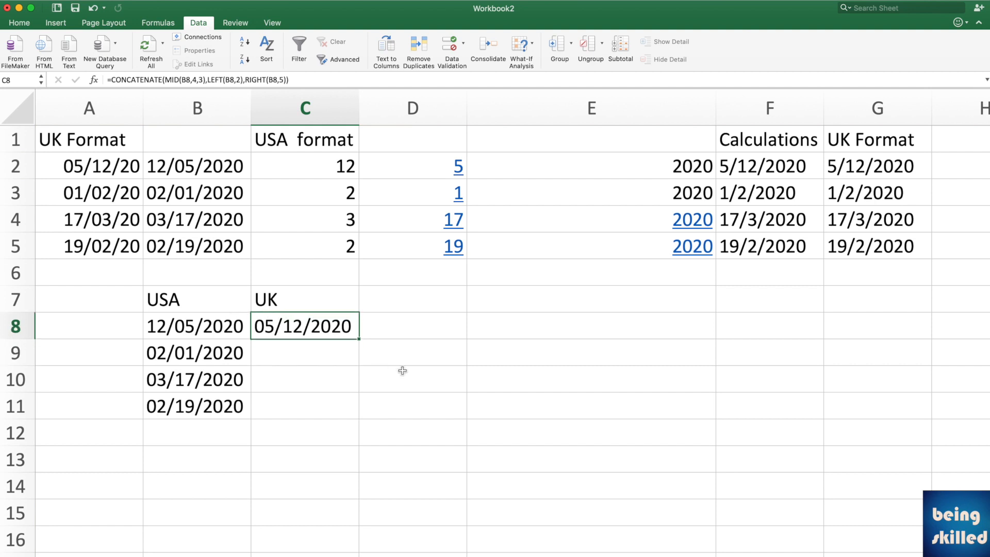
pyautogui.moveTo(358, 339); pyautogui.dragTo(358, 419)
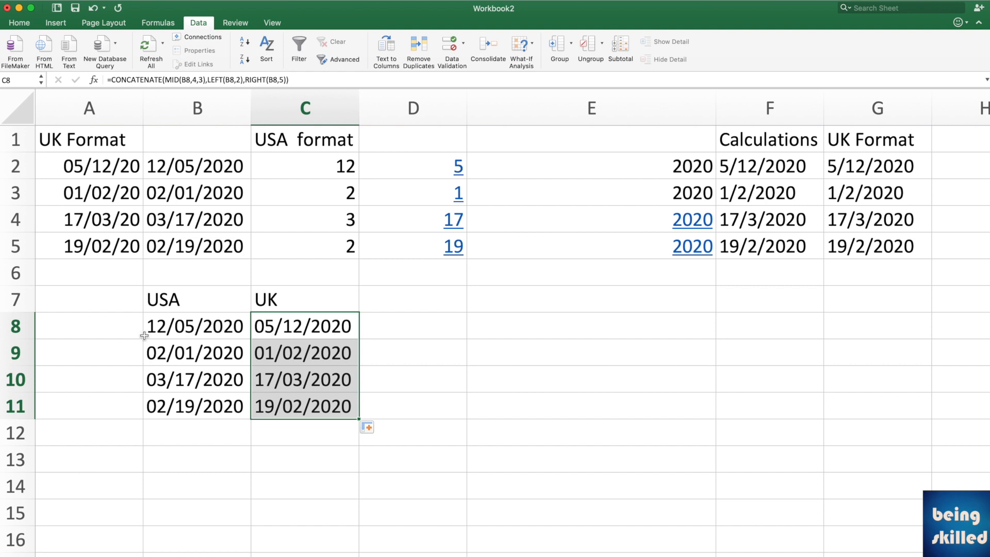
pyautogui.moveTo(155, 365)
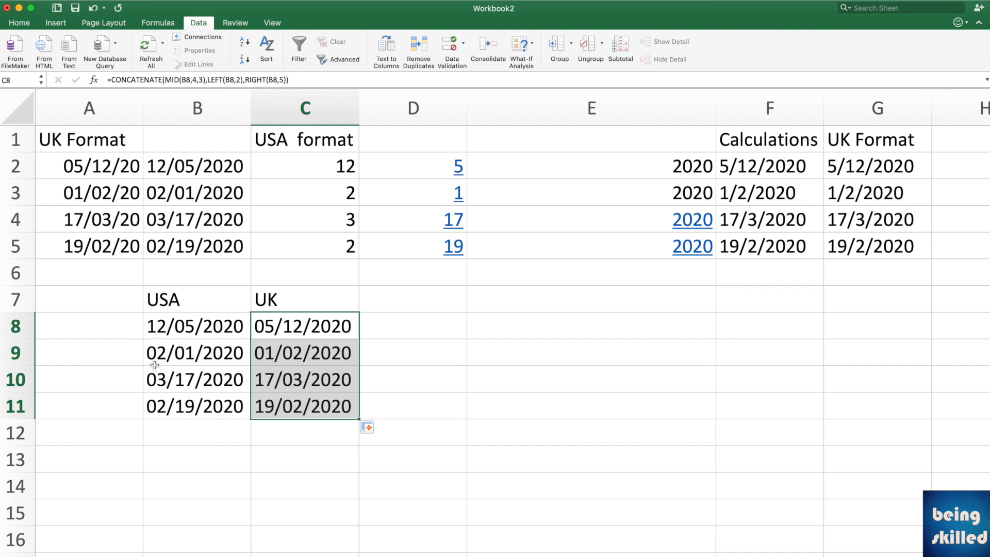
pyautogui.moveTo(170, 319)
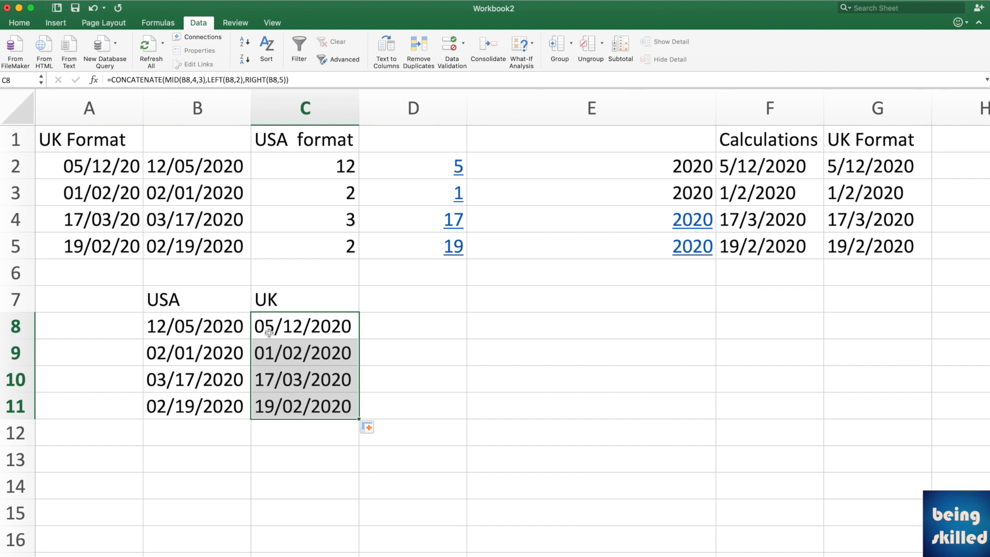
pyautogui.click(303, 326)
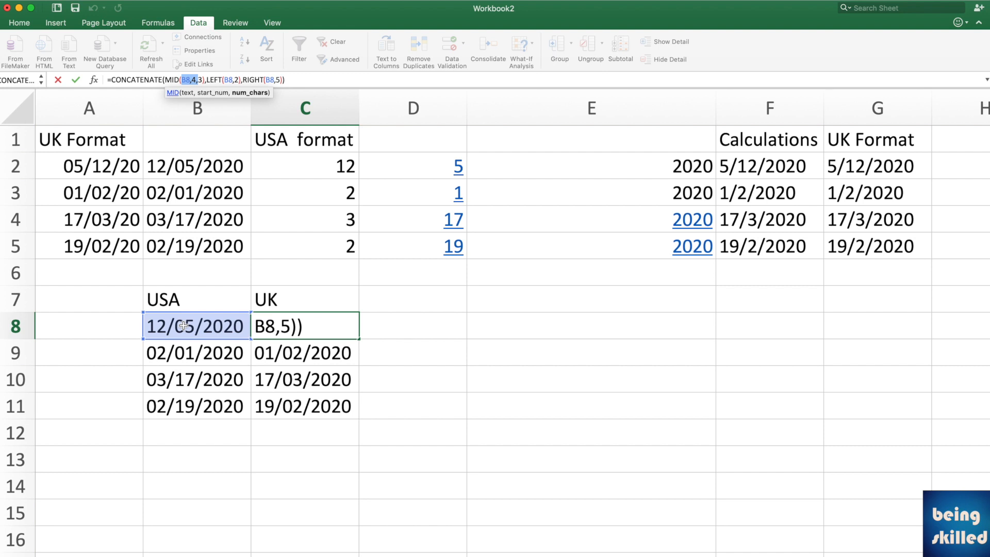
pyautogui.moveTo(182, 342)
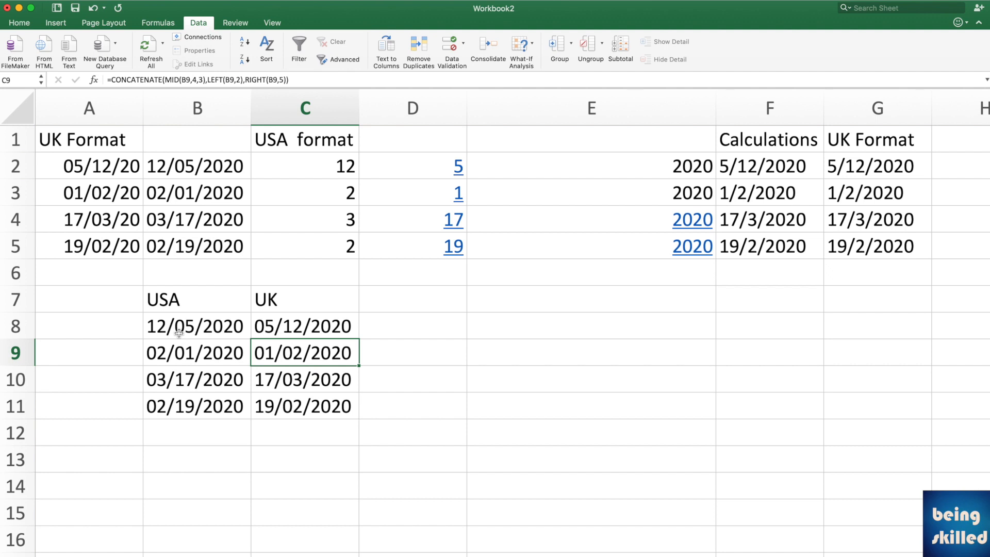
pyautogui.click(303, 326)
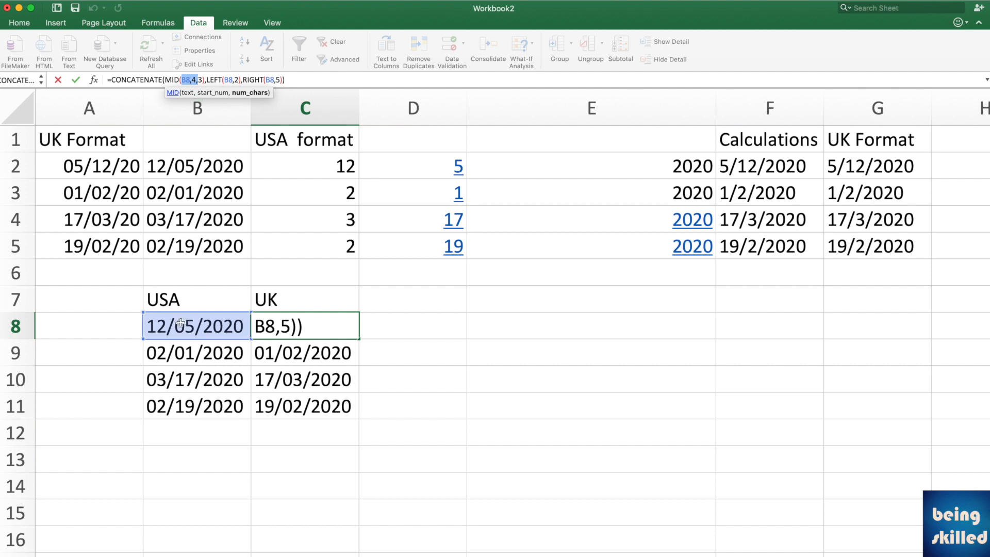
pyautogui.moveTo(176, 331)
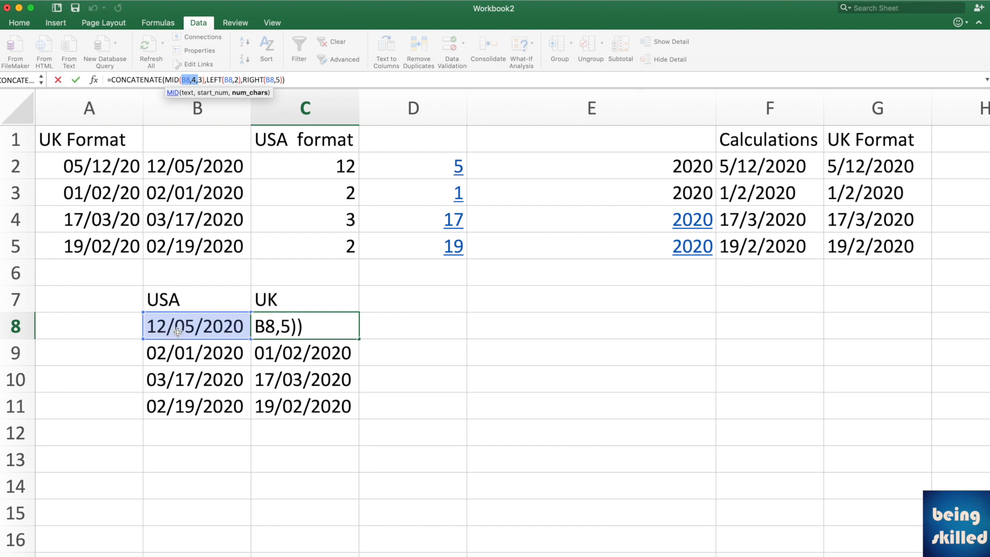
pyautogui.moveTo(226, 99)
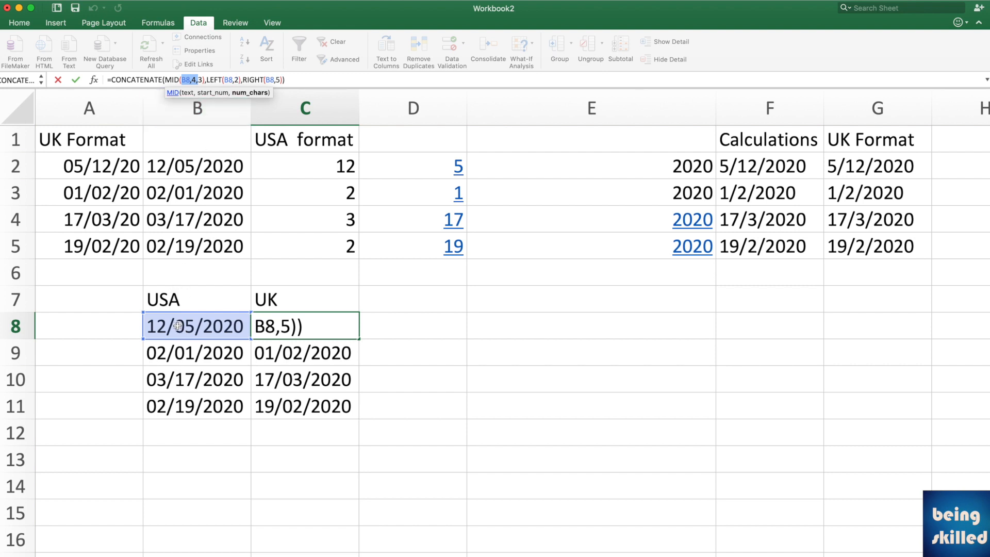
pyautogui.moveTo(187, 322)
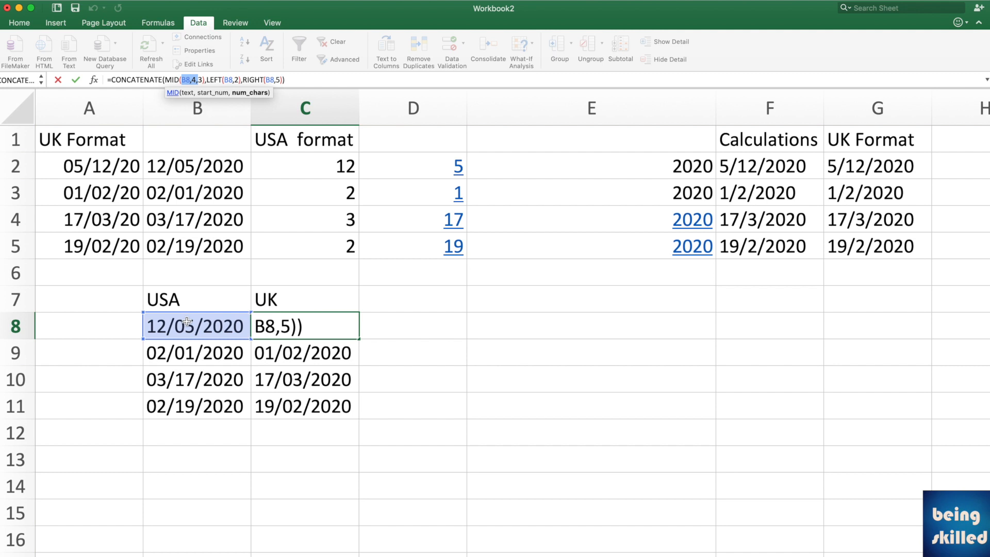
pyautogui.moveTo(189, 327)
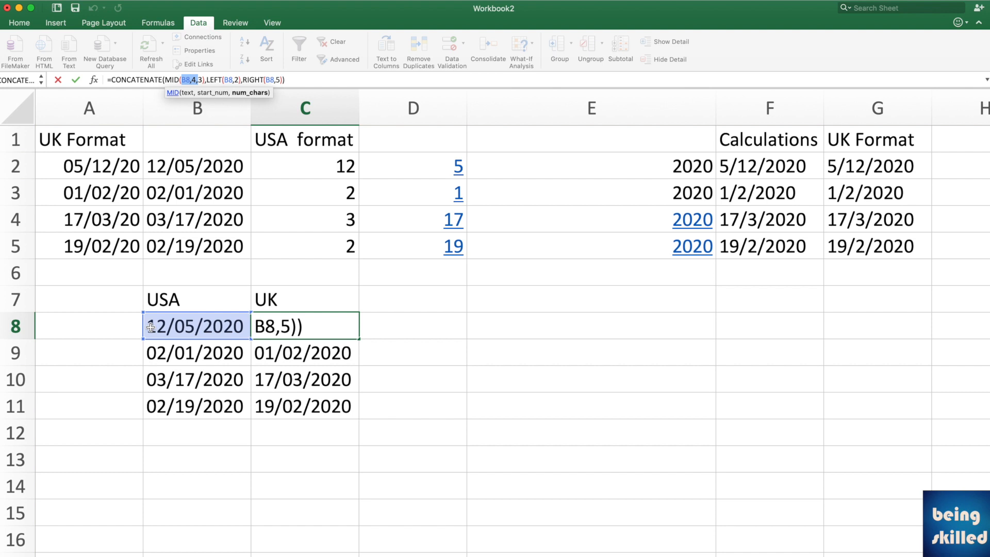
pyautogui.press('Enter')
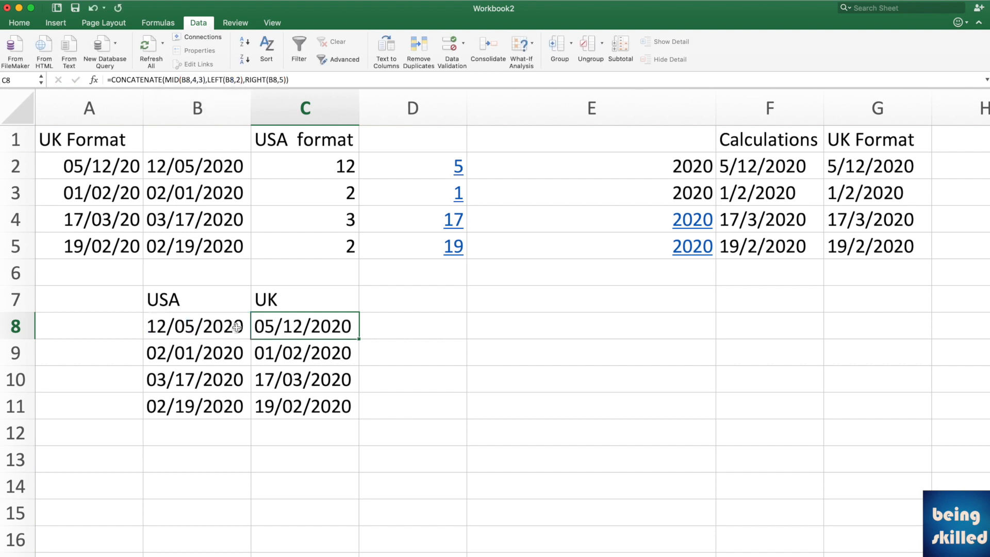
pyautogui.moveTo(270, 299)
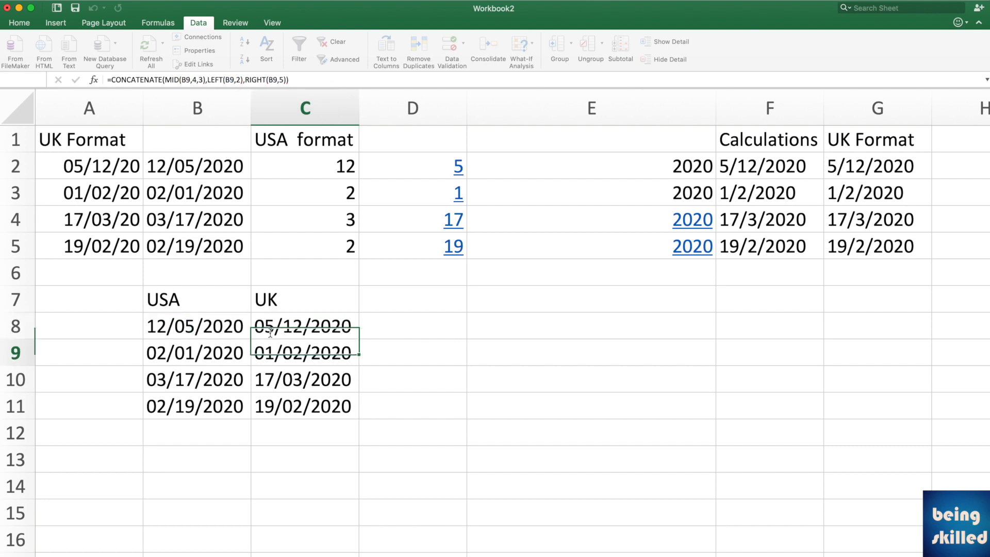
pyautogui.click(304, 353)
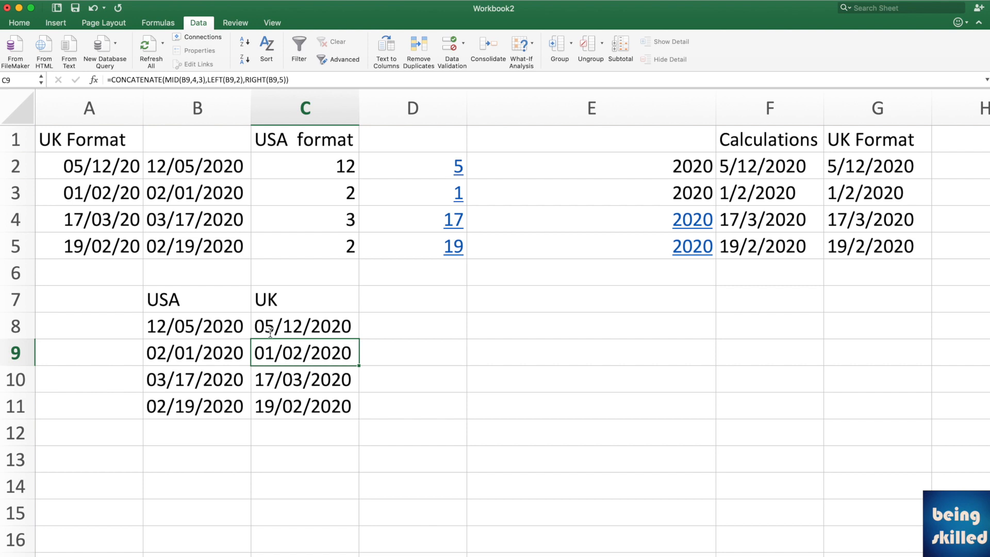